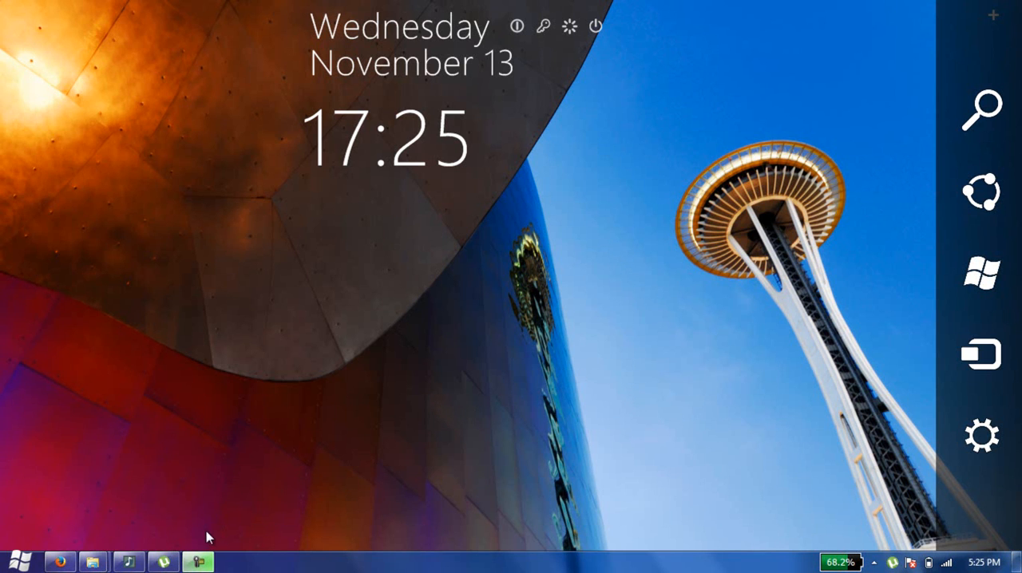
pyautogui.moveTo(172, 561)
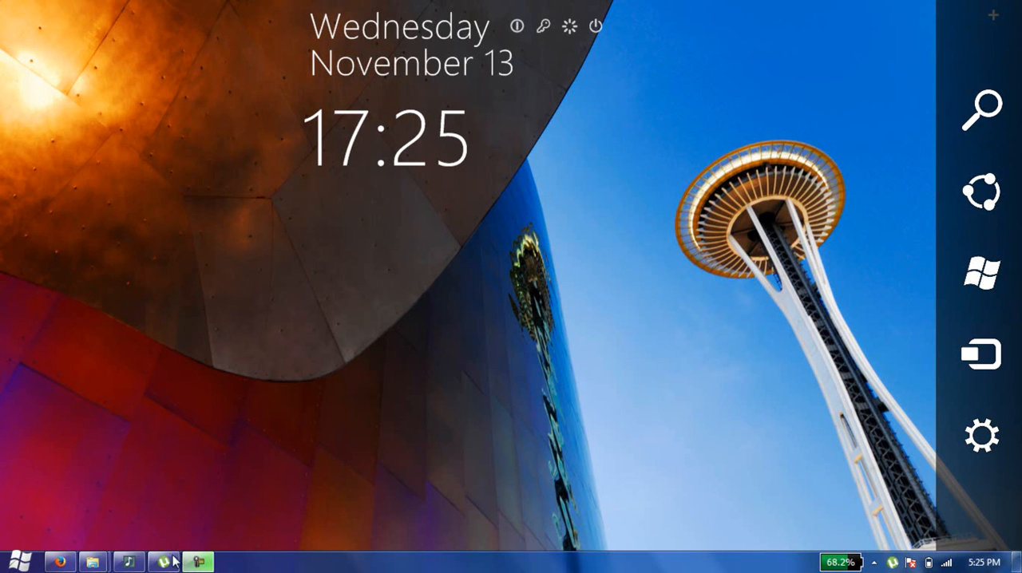
# Restore µTorrent's main window from the taskbar, showing seven seeding torrents
pyautogui.click(162, 562)
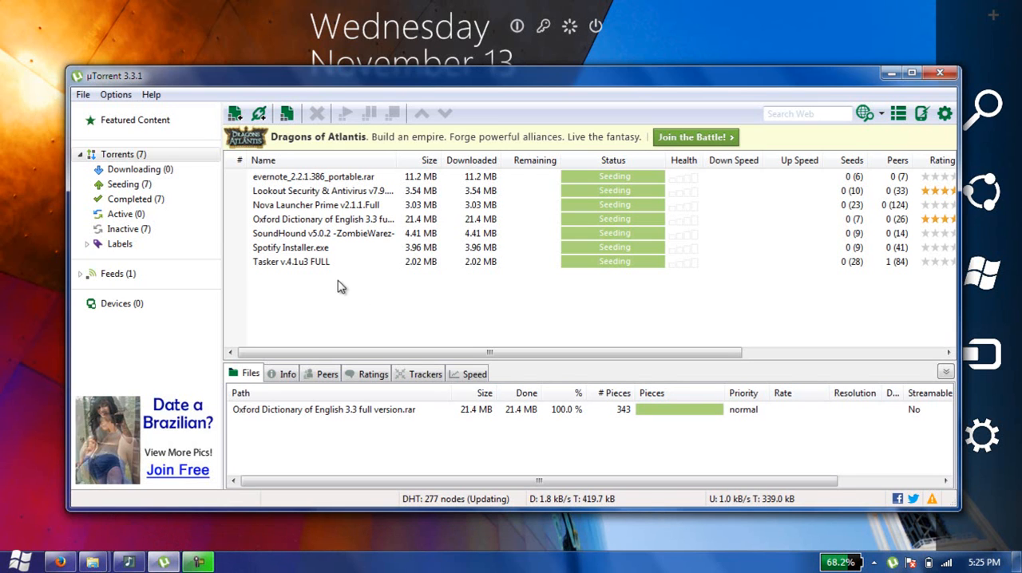
# Open Options > Preferences on the General page, with start-with-Windows and start-minimized enabled
pyautogui.click(116, 94)
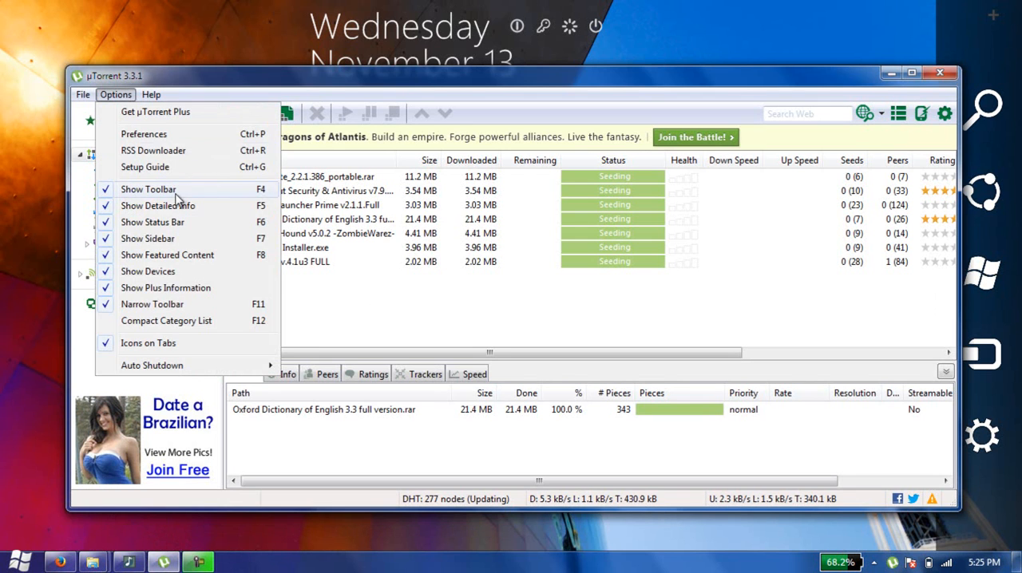
pyautogui.moveTo(168, 133)
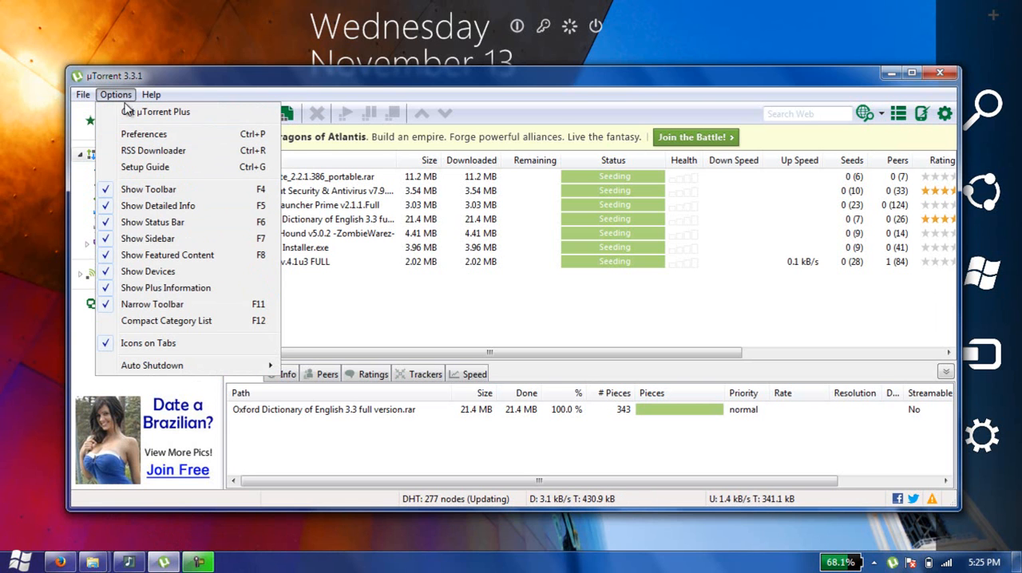
pyautogui.click(144, 134)
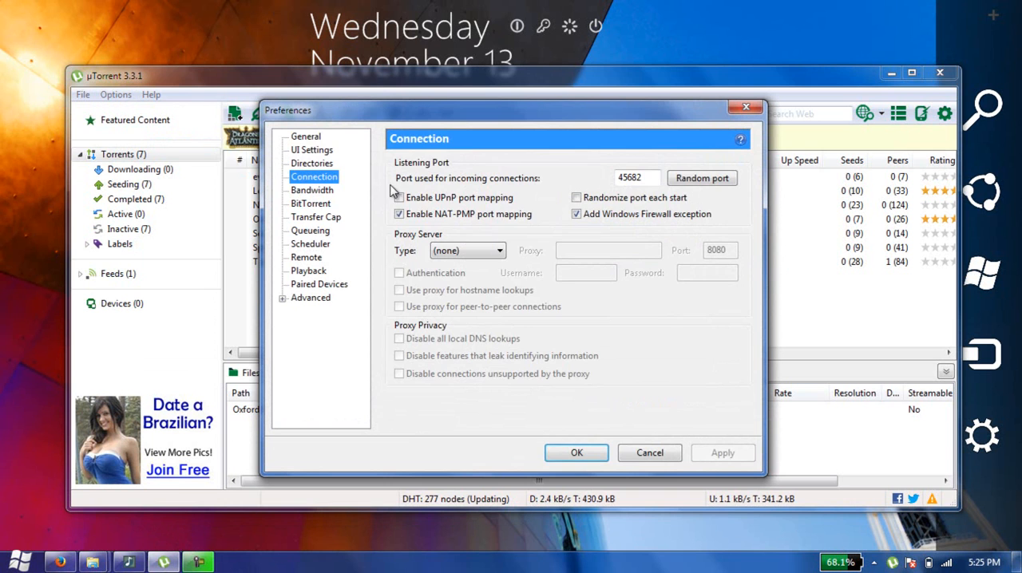
pyautogui.click(306, 136)
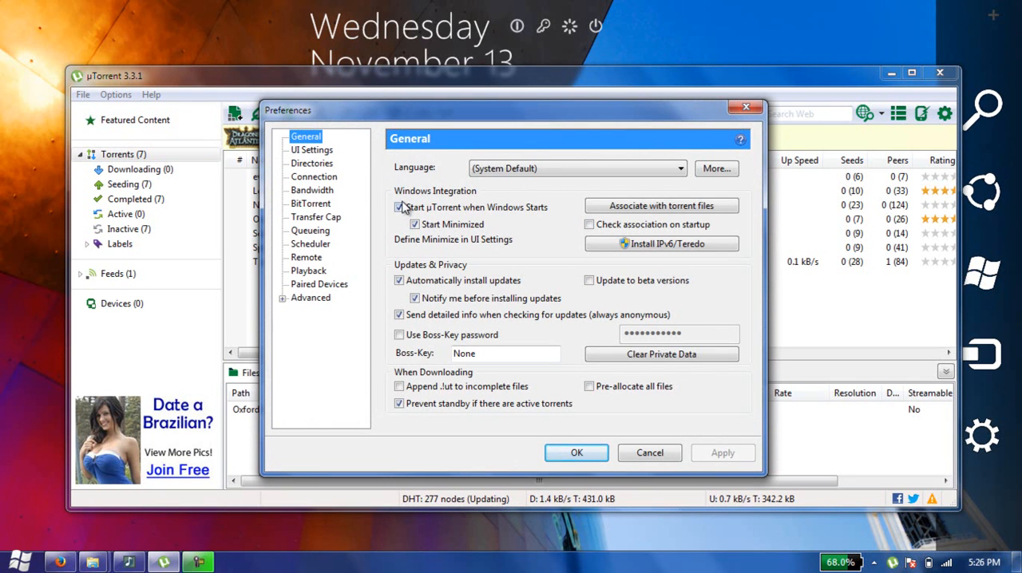
pyautogui.click(414, 224)
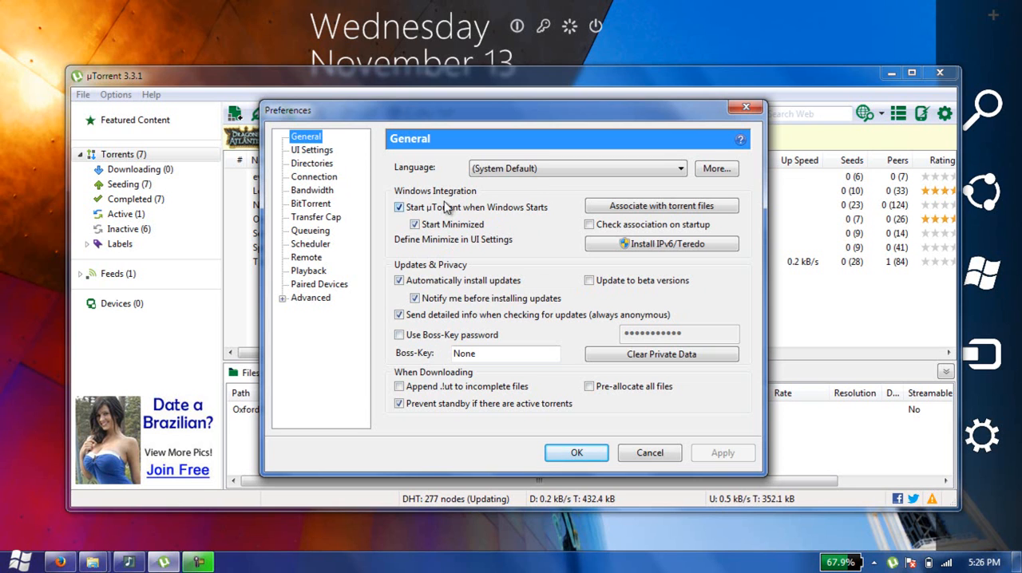
pyautogui.moveTo(345, 183)
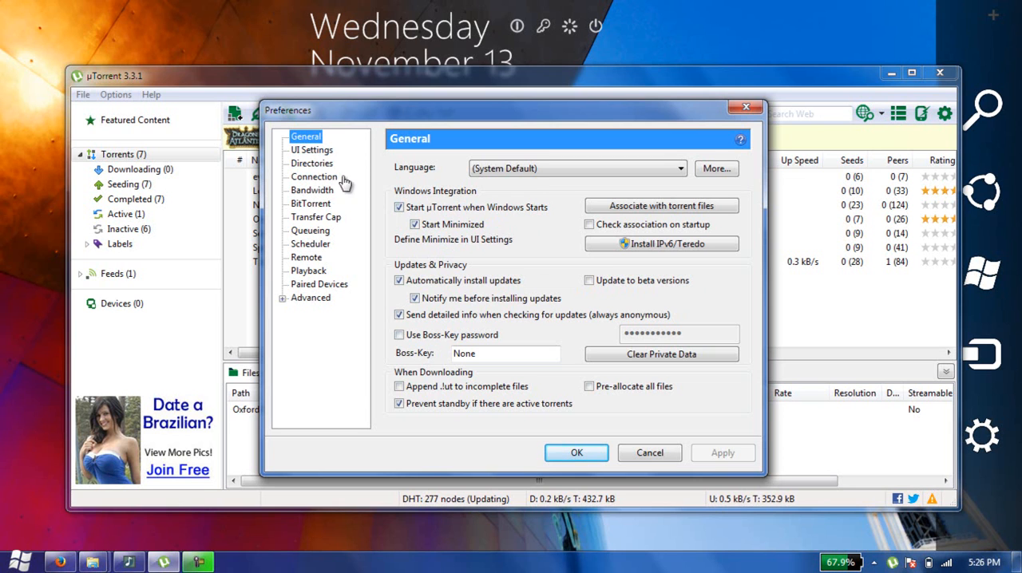
# On the UI Settings page, enable confirmation when deleting torrents and trackers
pyautogui.click(312, 150)
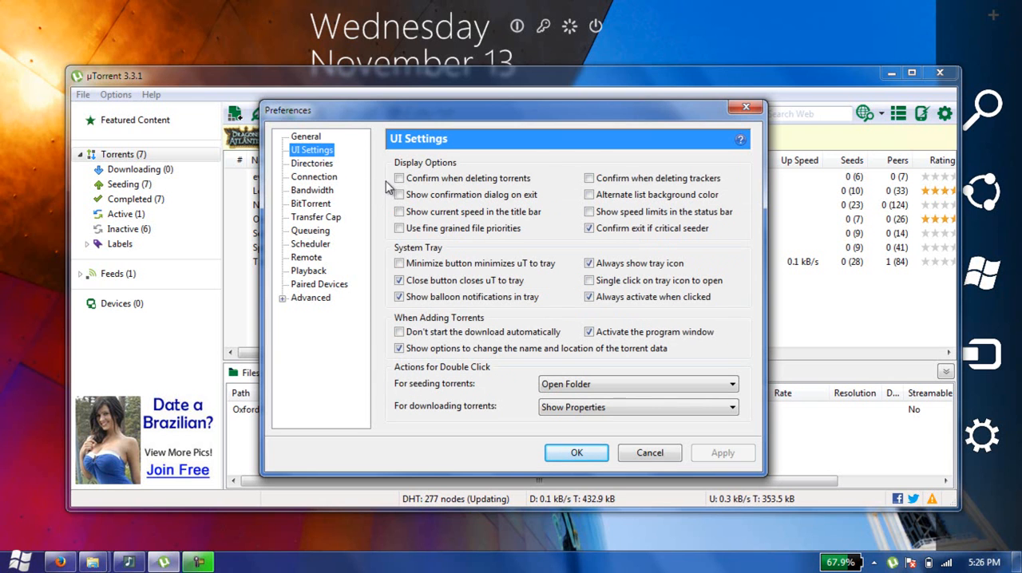
pyautogui.click(399, 178)
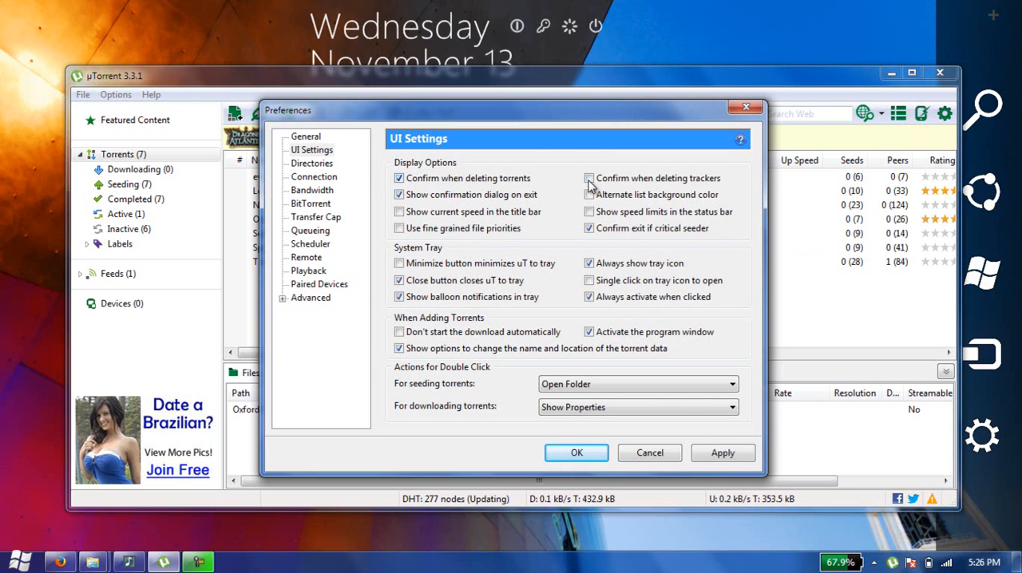
pyautogui.click(589, 178)
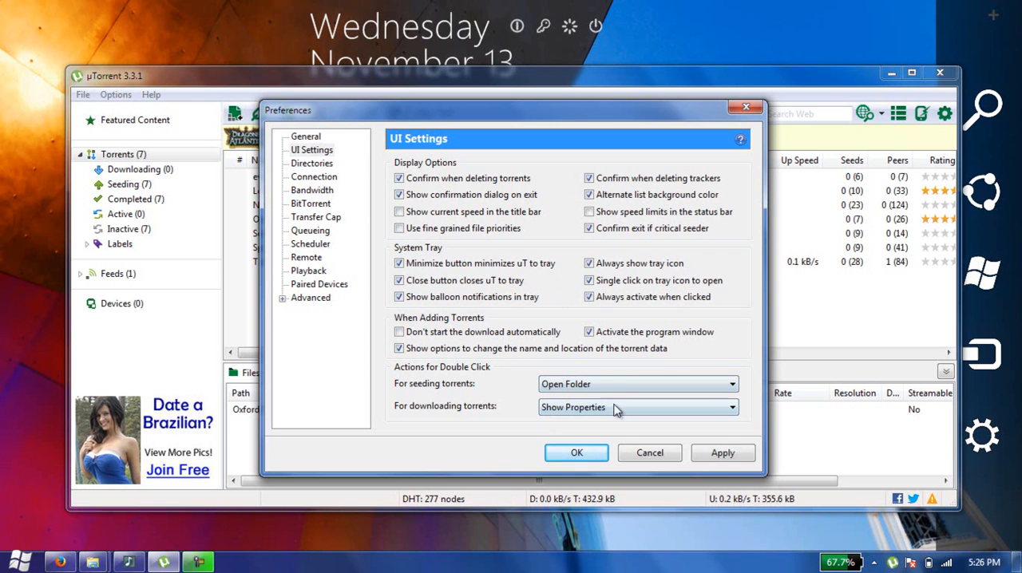
# Move via Directories to the Connection page showing listening port 45682
pyautogui.click(312, 163)
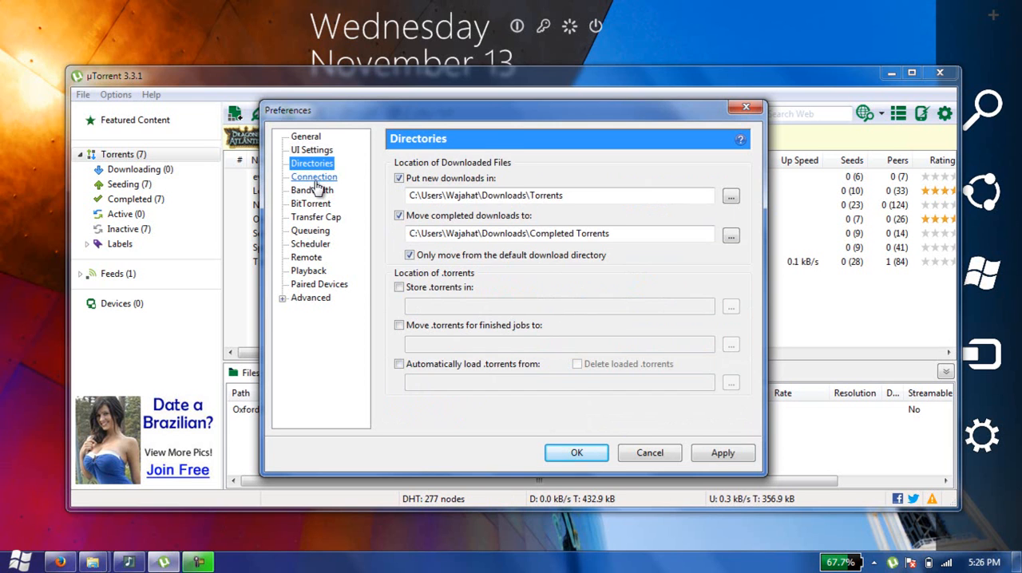
pyautogui.click(313, 176)
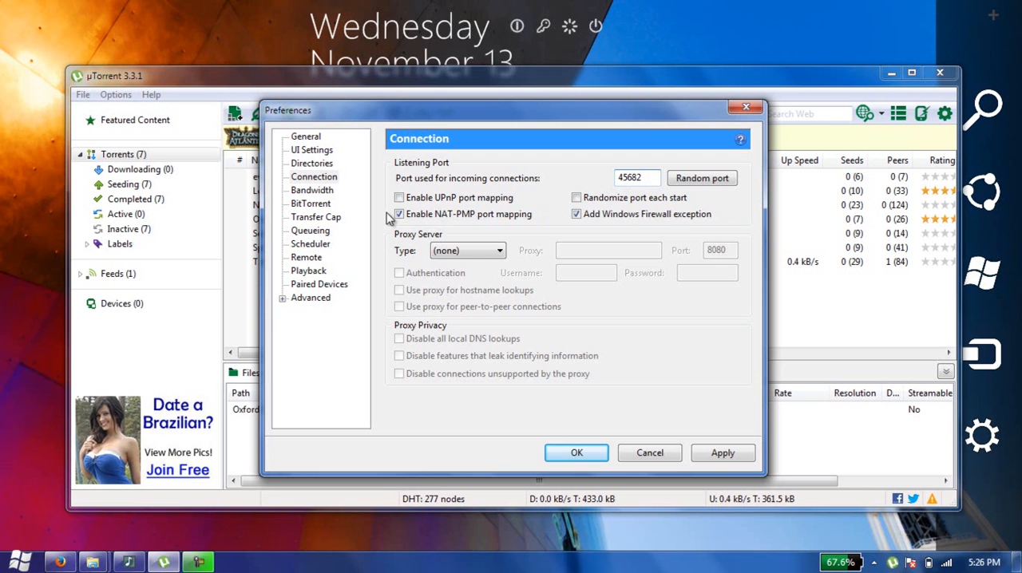
# On the Bandwidth page, leave the alternate upload rate off and keep maximum download rate at 0
pyautogui.click(313, 190)
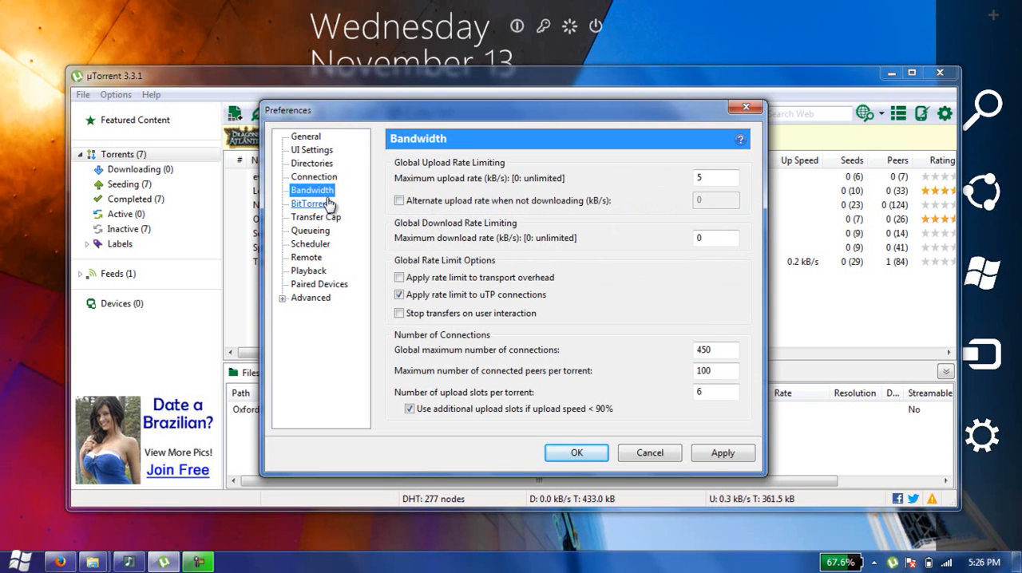
pyautogui.click(399, 200)
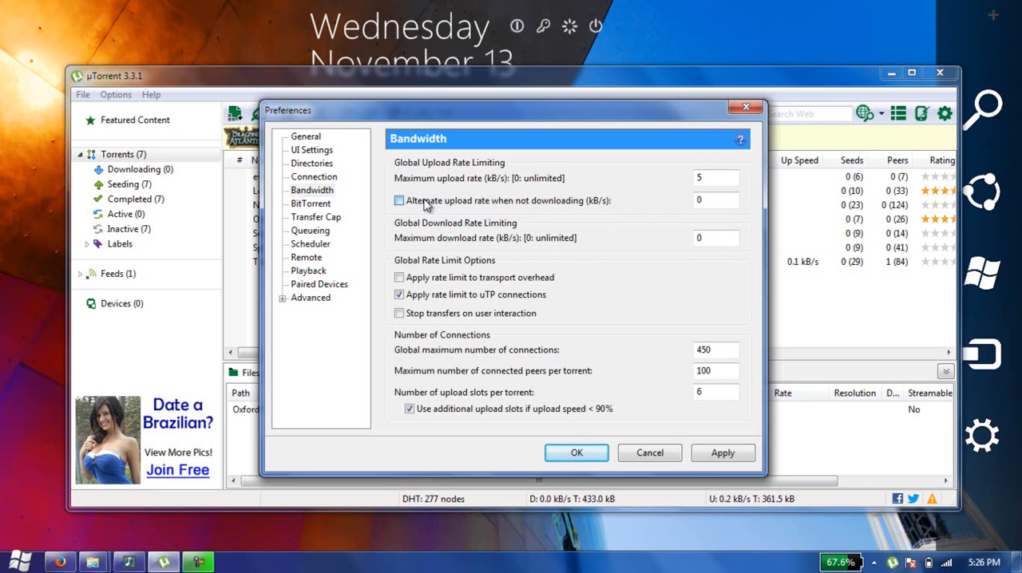
pyautogui.click(399, 200)
pyautogui.write('1')
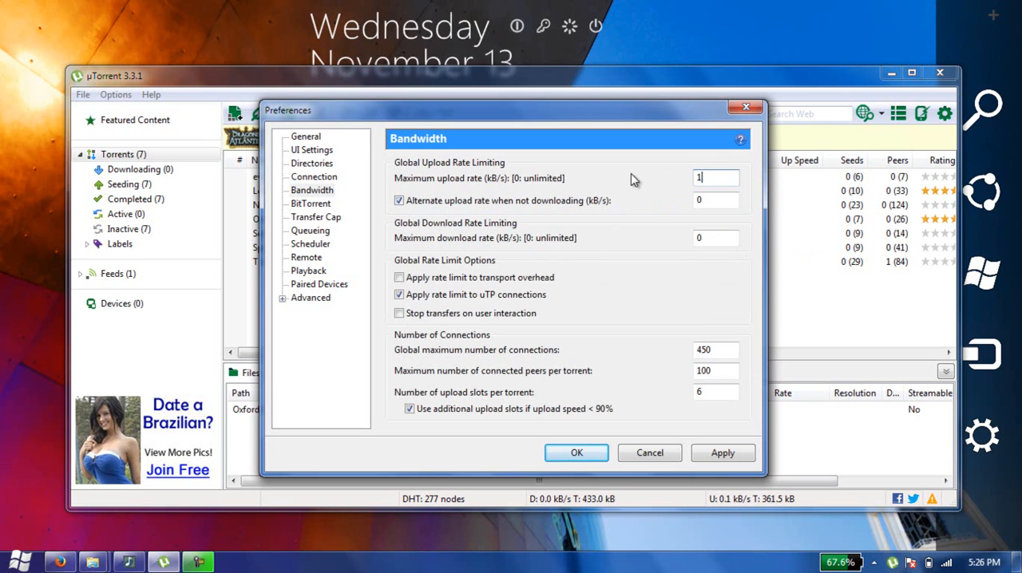
pyautogui.write('0')
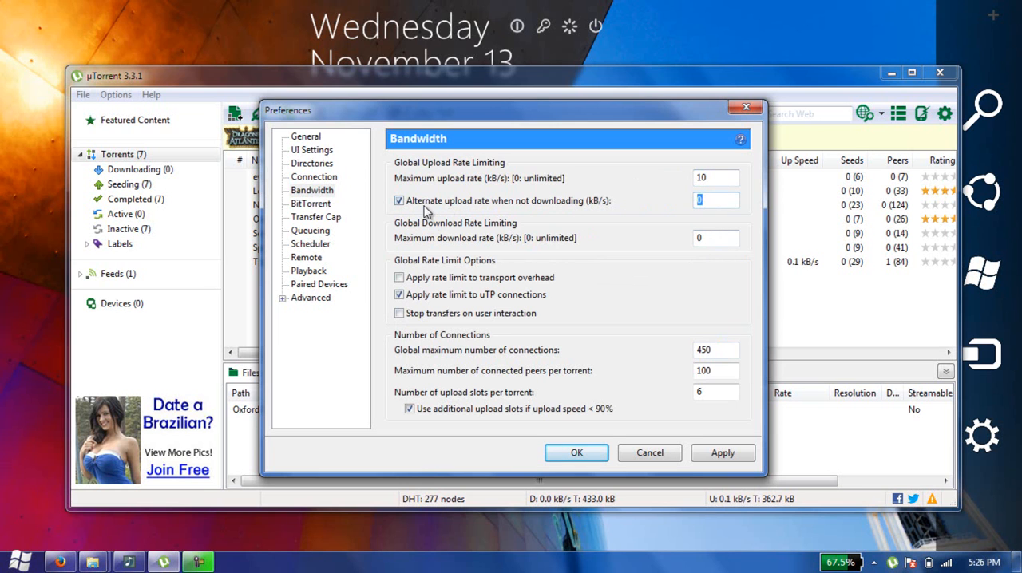
pyautogui.click(400, 201)
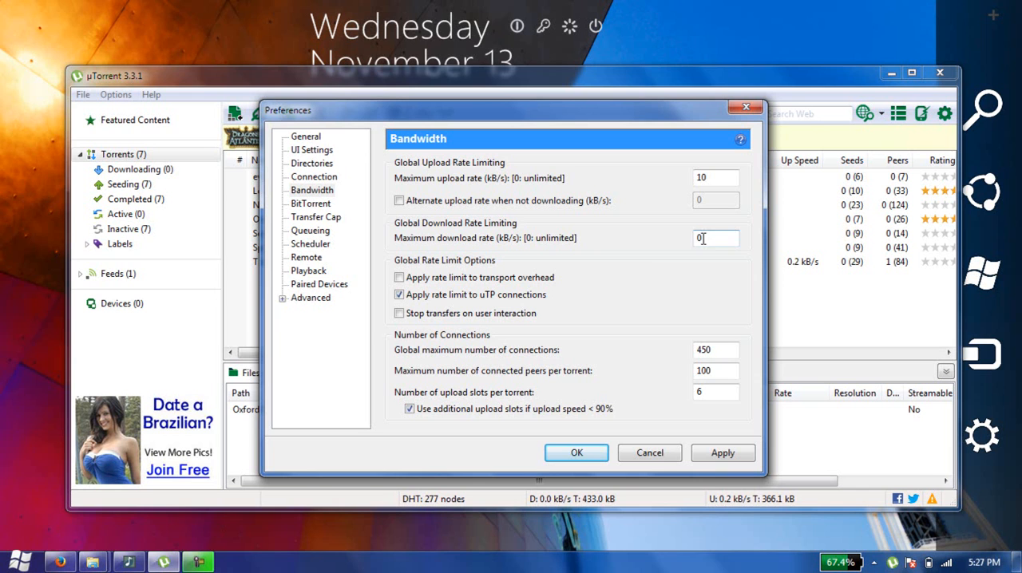
pyautogui.write('100')
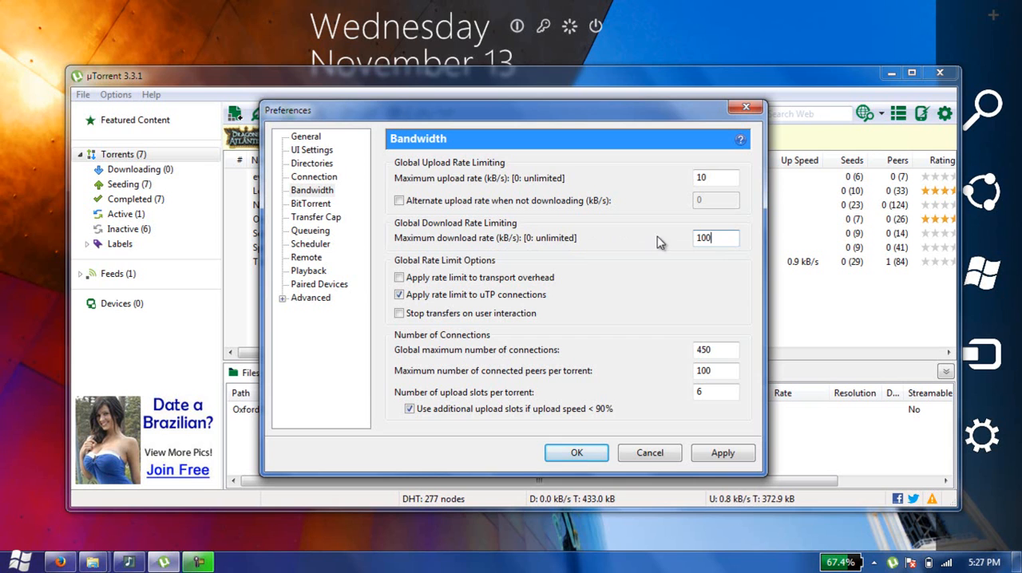
pyautogui.write('0')
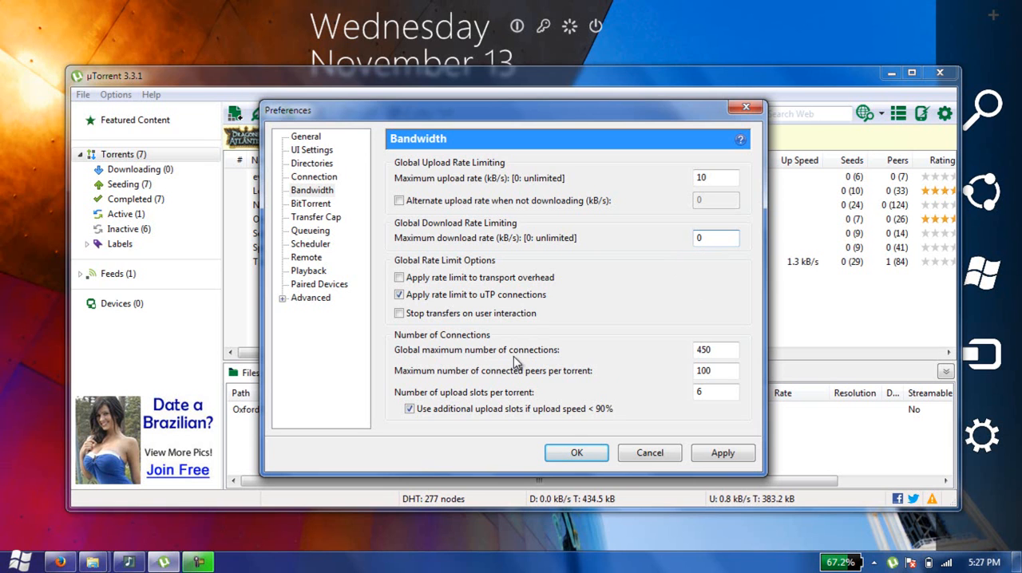
pyautogui.click(714, 350)
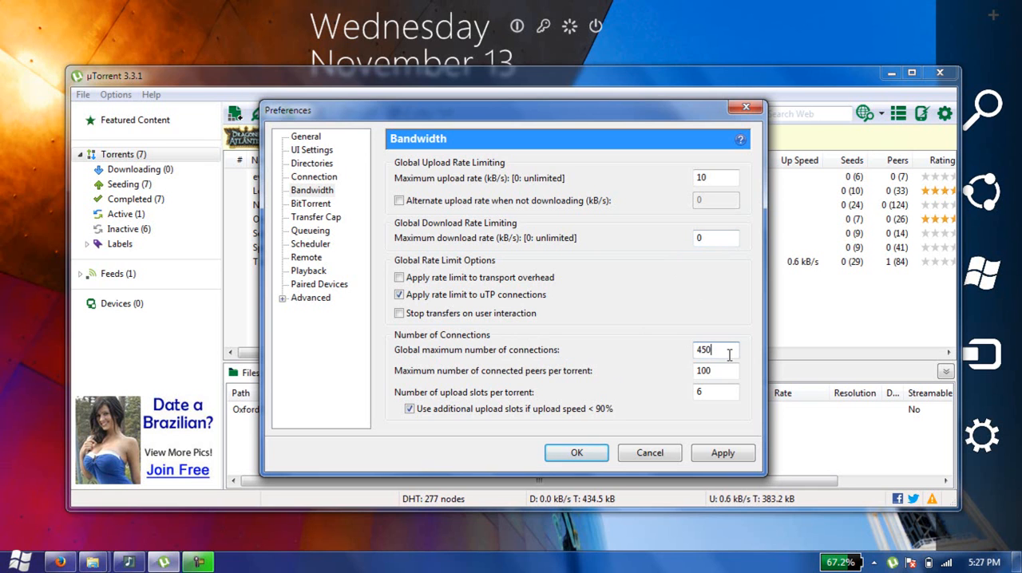
pyautogui.moveTo(647, 379)
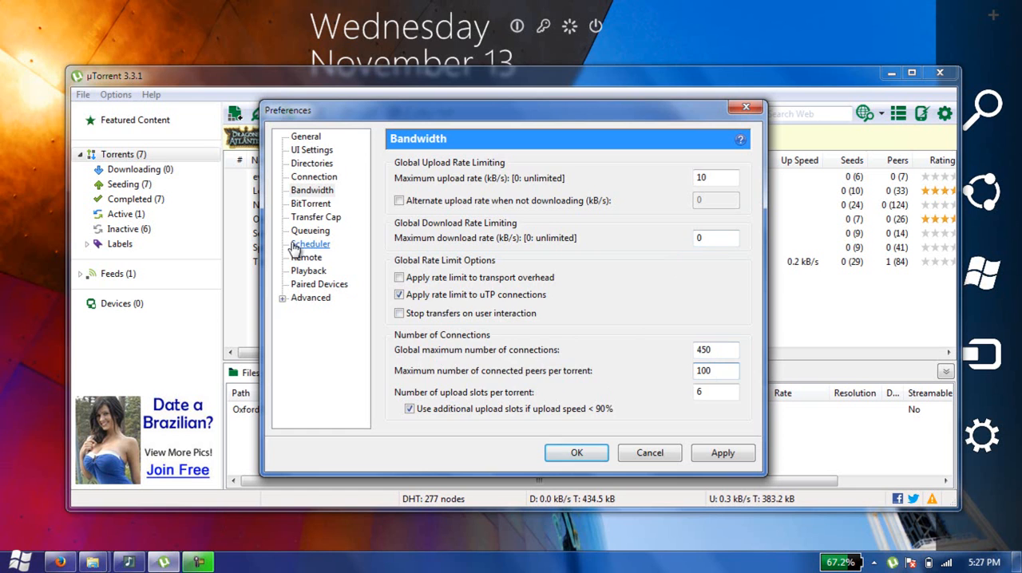
# Go from the BitTorrent settings to the Advanced options list of bt.* values
pyautogui.click(311, 203)
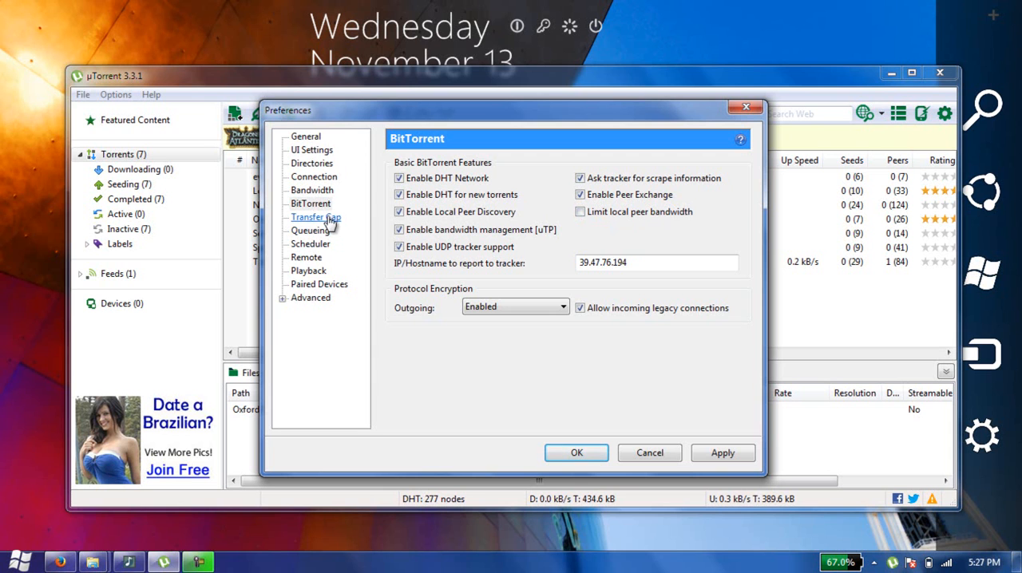
pyautogui.click(311, 297)
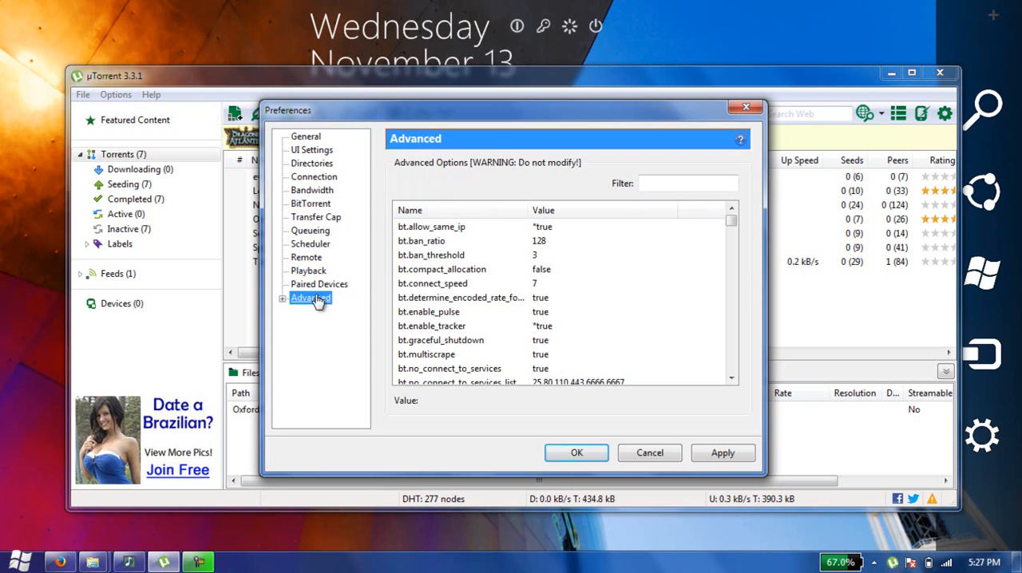
pyautogui.click(433, 284)
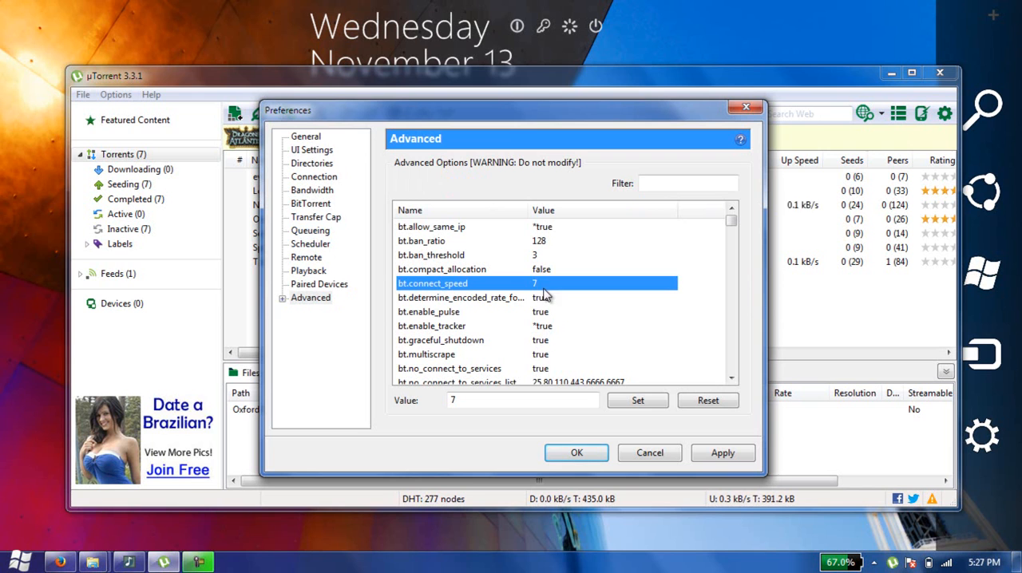
pyautogui.click(521, 400)
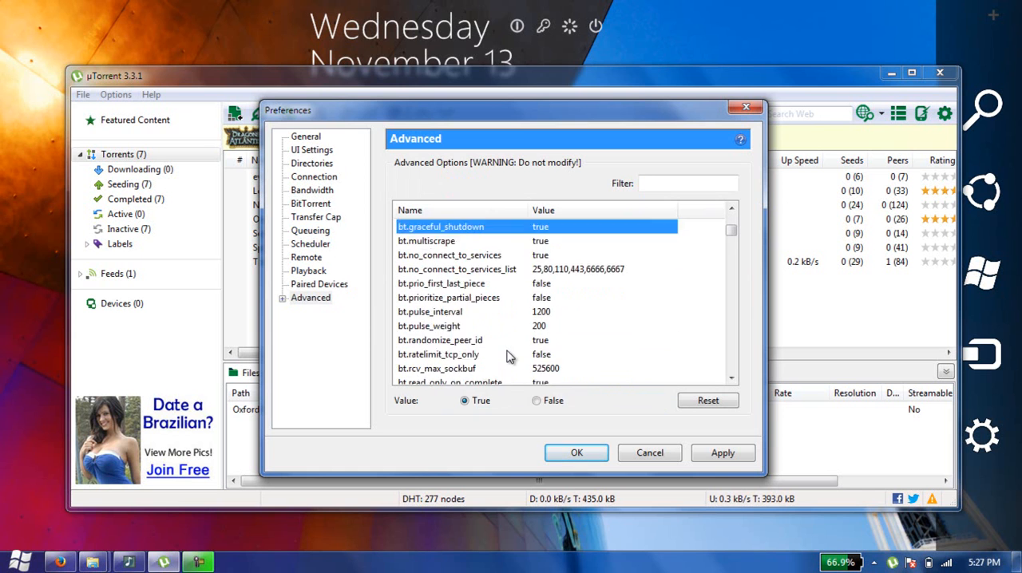
pyautogui.scroll(-3)
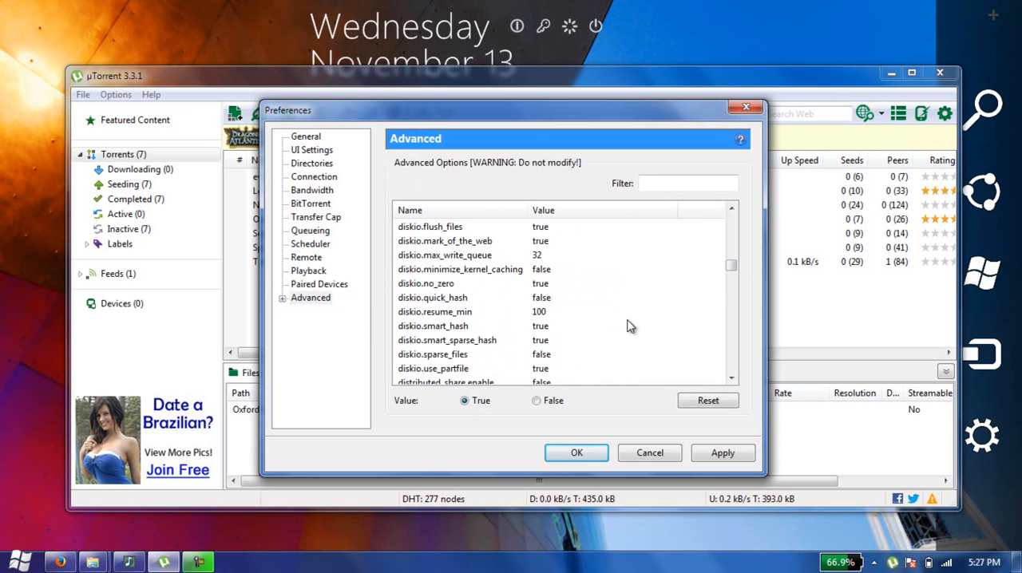
pyautogui.scroll(-3)
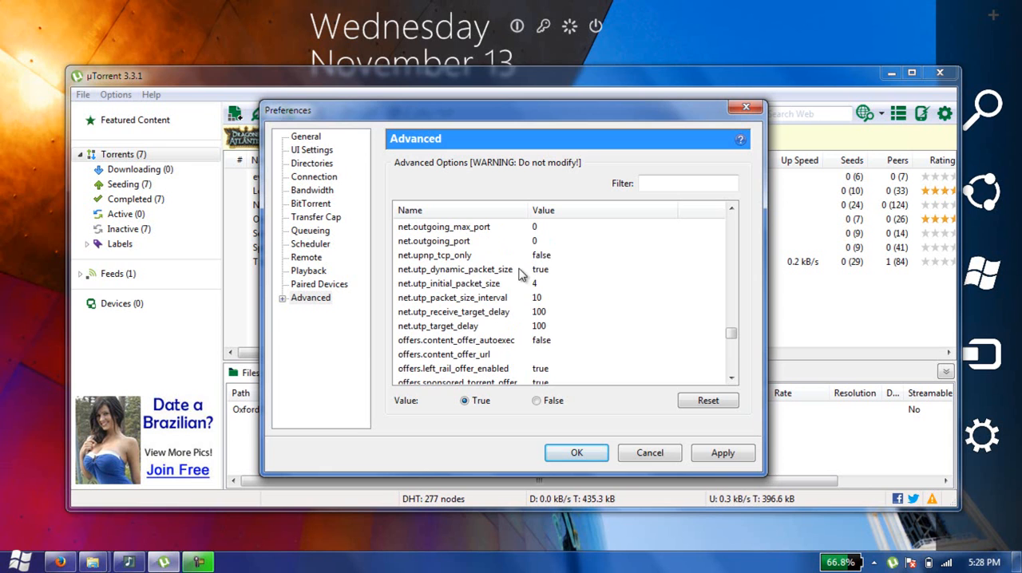
# Change net.utp_initial_packet_size from 4 to 5 and confirm Preferences with OK
pyautogui.click(447, 284)
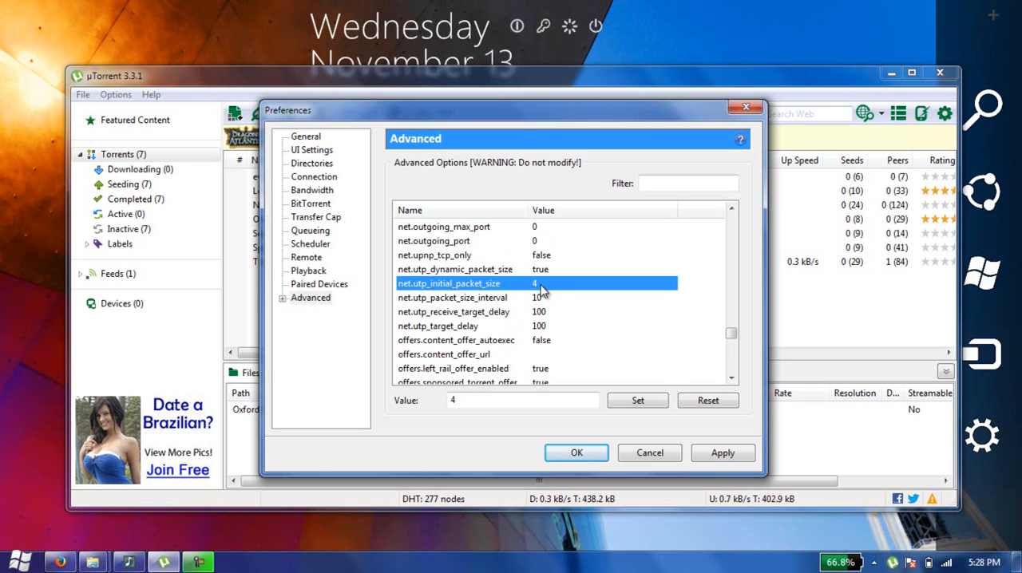
pyautogui.write('5')
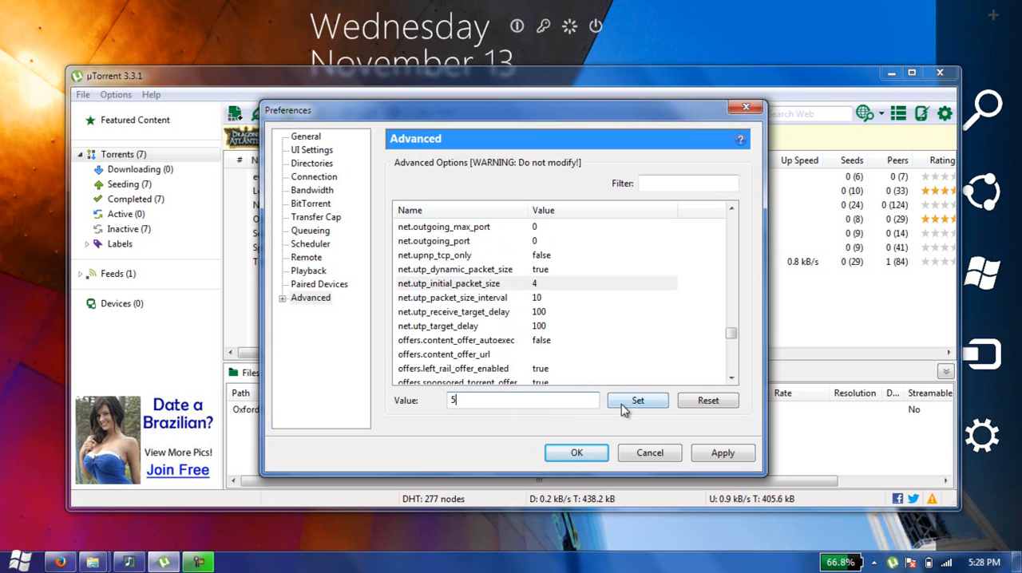
pyautogui.click(638, 400)
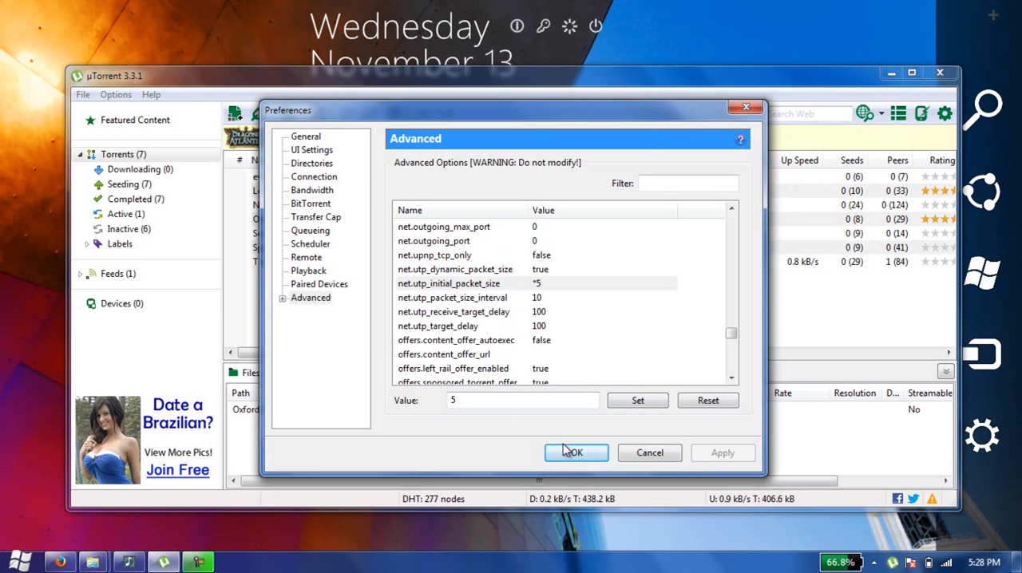
pyautogui.click(576, 452)
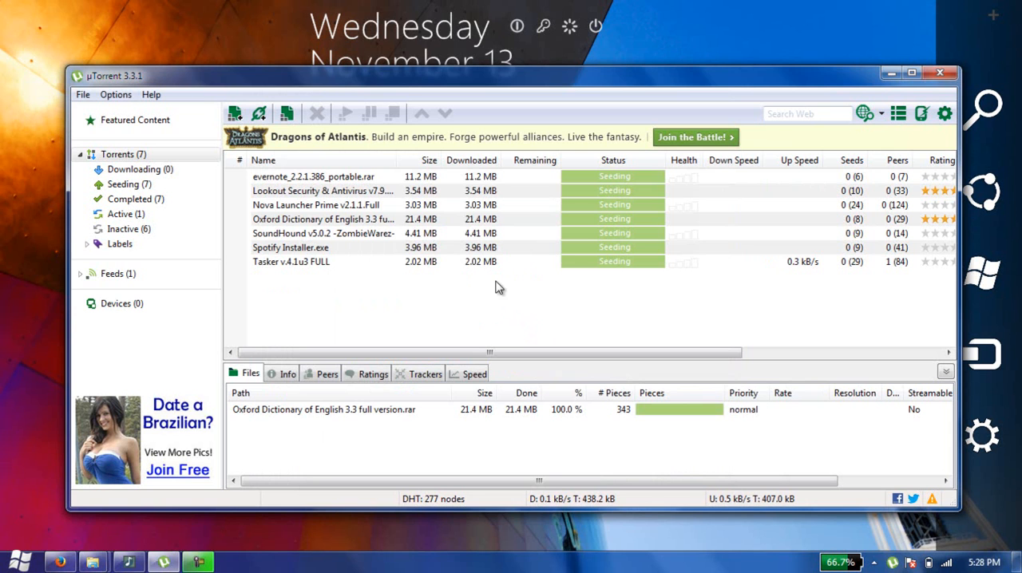
pyautogui.moveTo(879, 91)
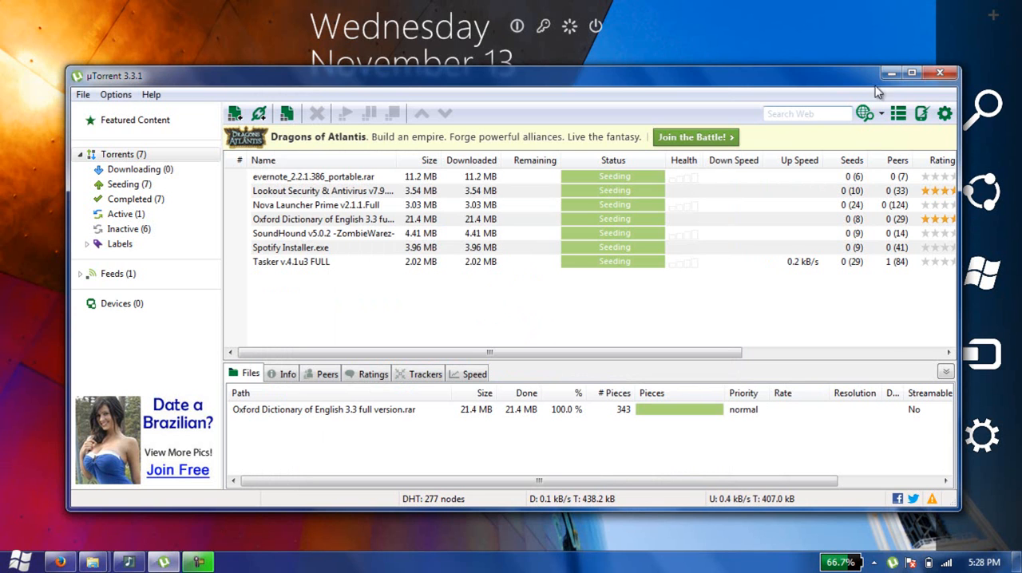